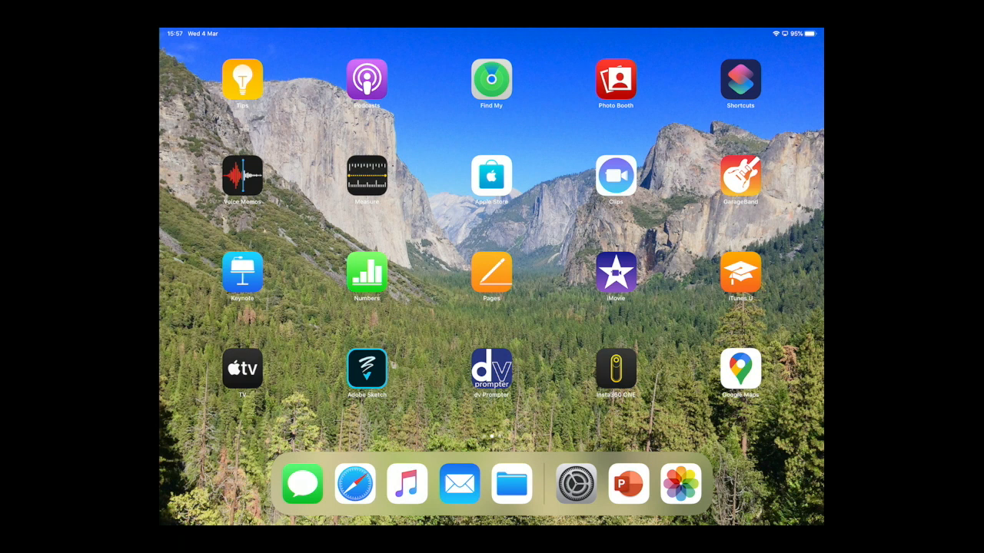
Add Screen Recording to Control Centre under Settings > Control Centre > Customise Controls
click(575, 484)
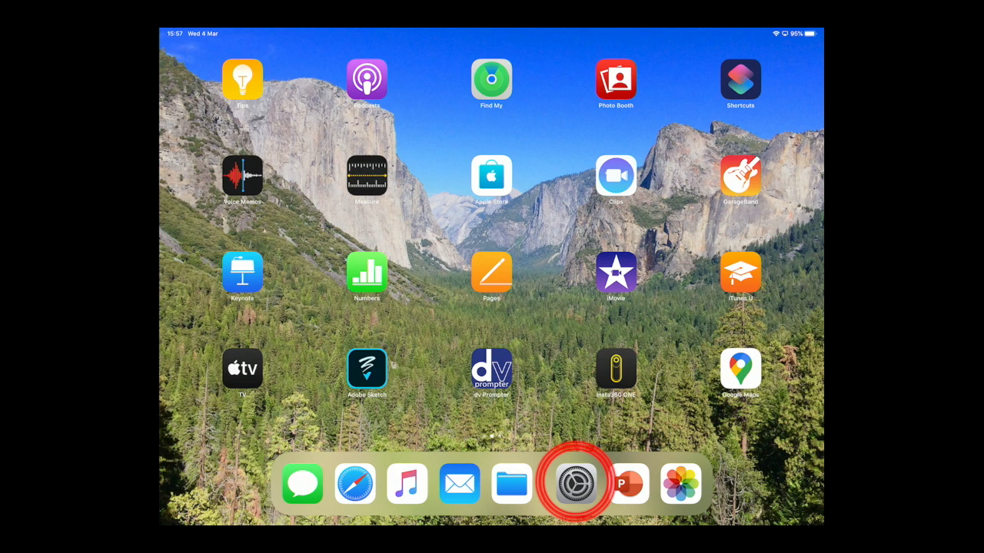
click(578, 484)
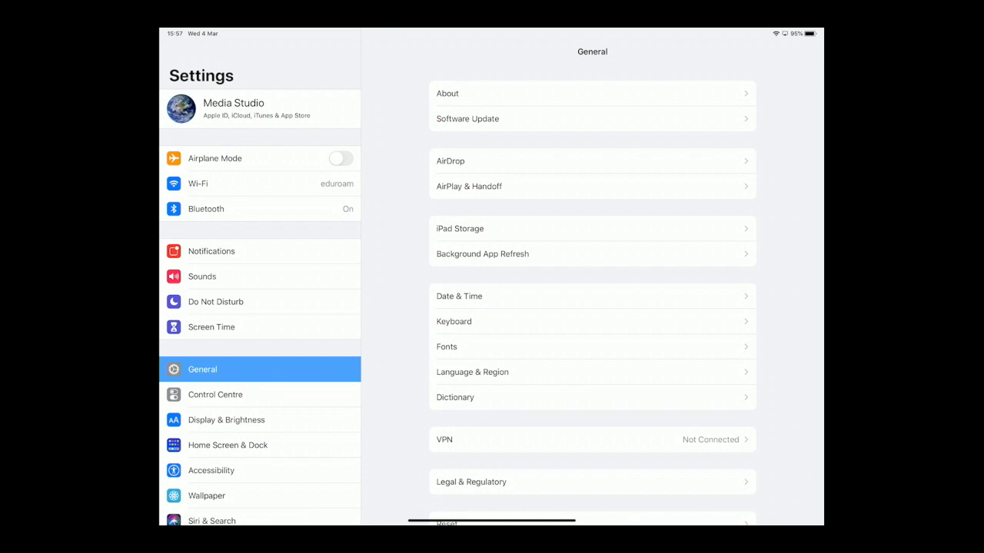
click(215, 394)
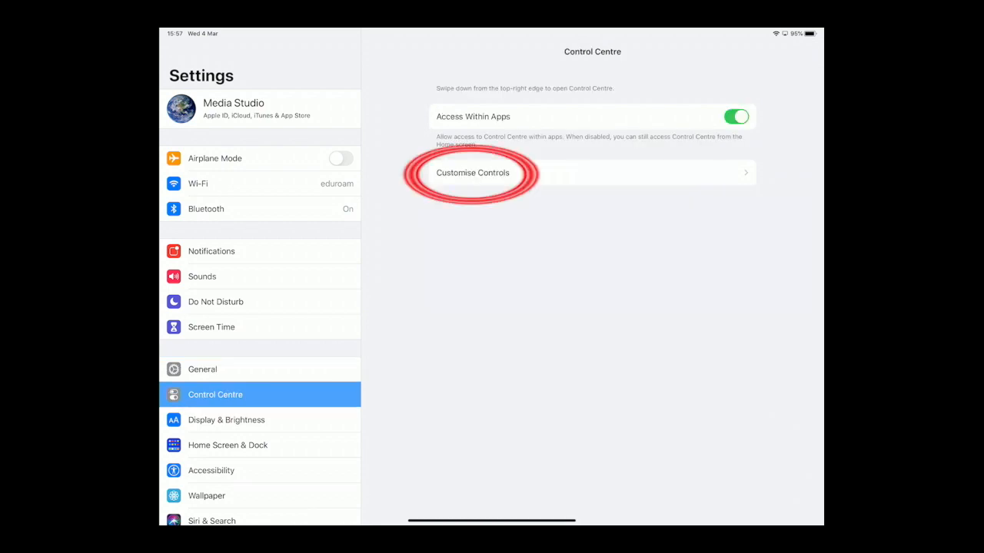
click(472, 172)
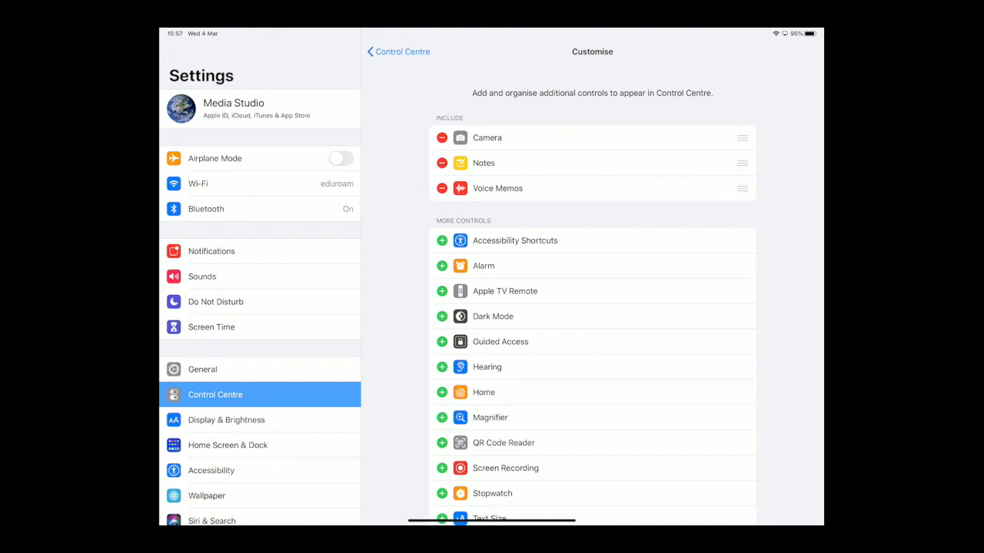
click(441, 468)
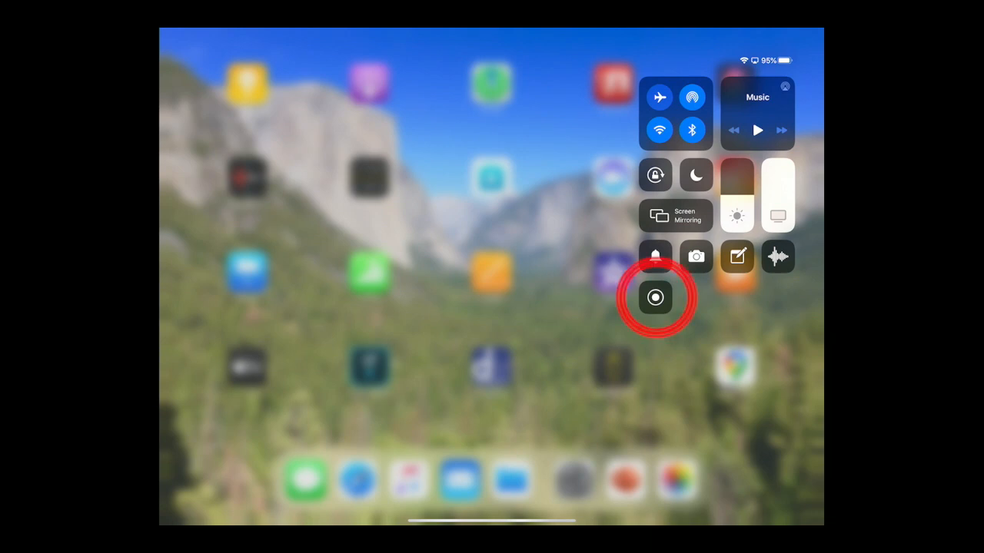
Start a screen recording with the Control Centre record button
click(654, 297)
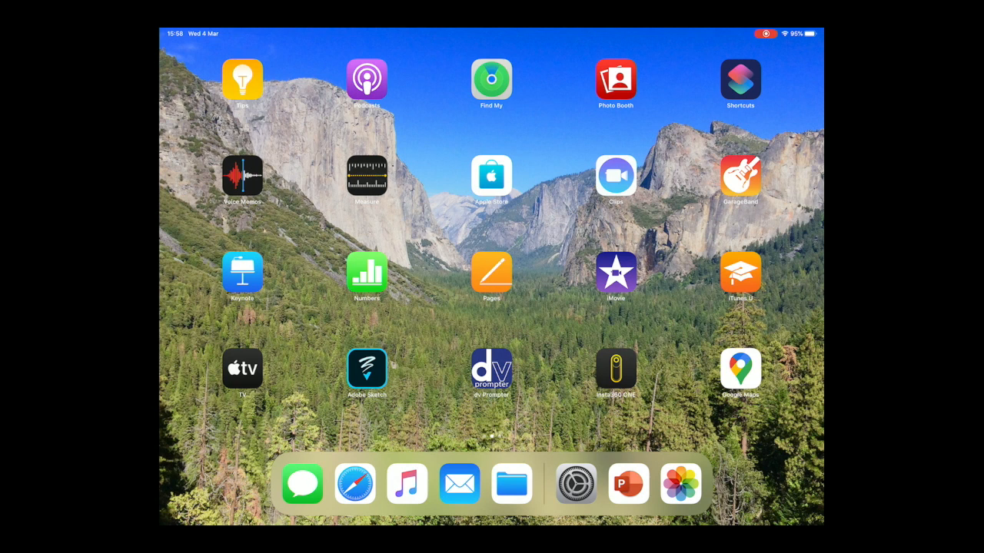
Open the Content Creation Presentation in PowerPoint and play it as a slideshow
click(628, 484)
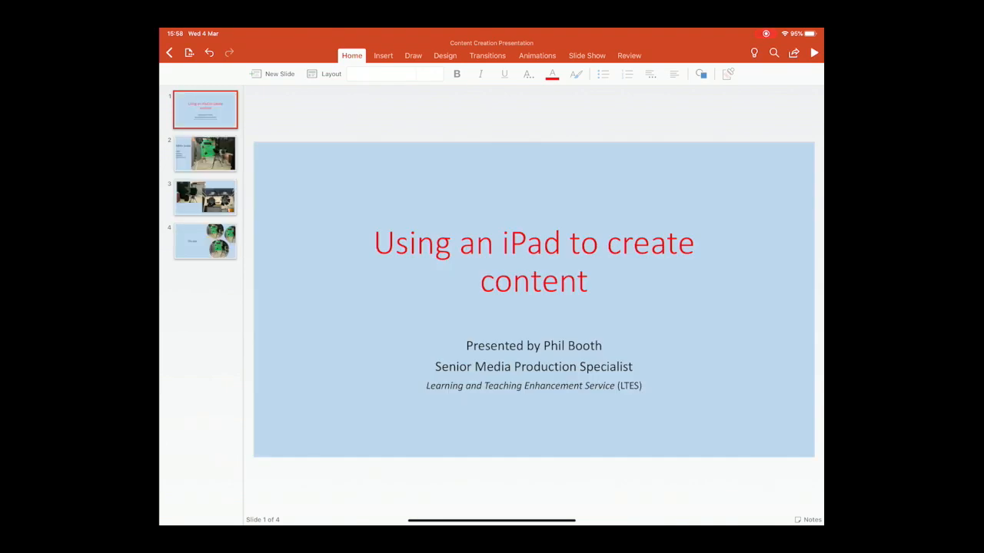
click(813, 53)
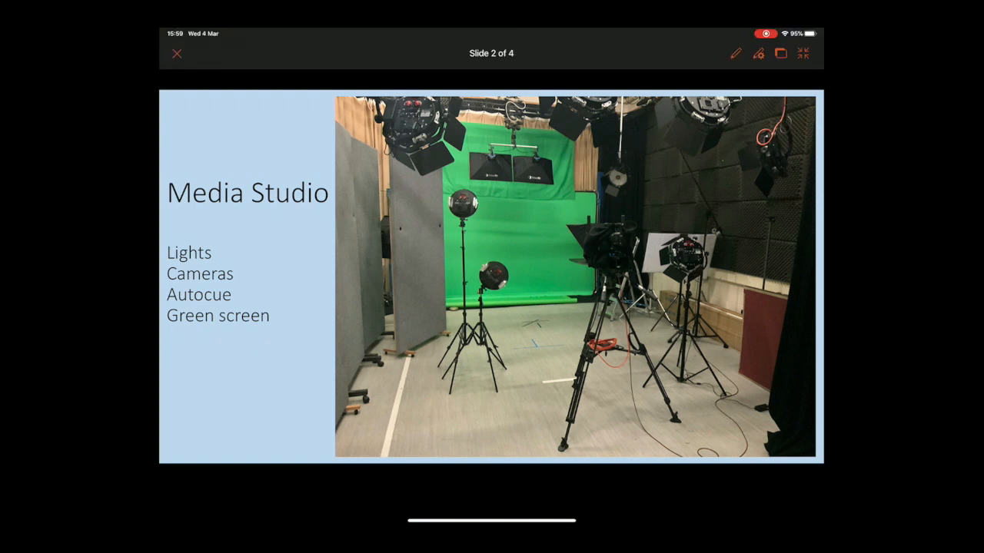
Mark the Lights, Cameras, Autocue and Green screen bullets in red pen, then highlight
click(758, 53)
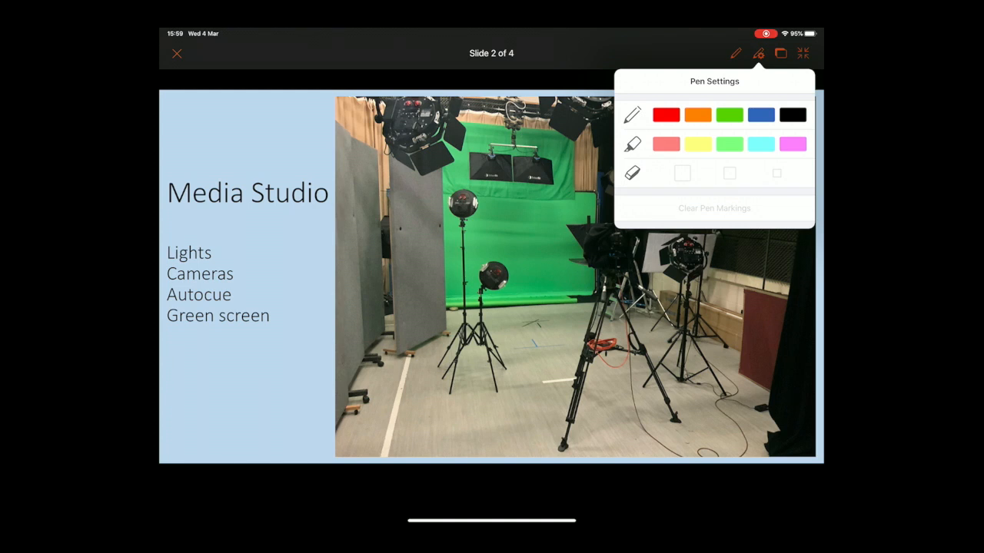
click(736, 53)
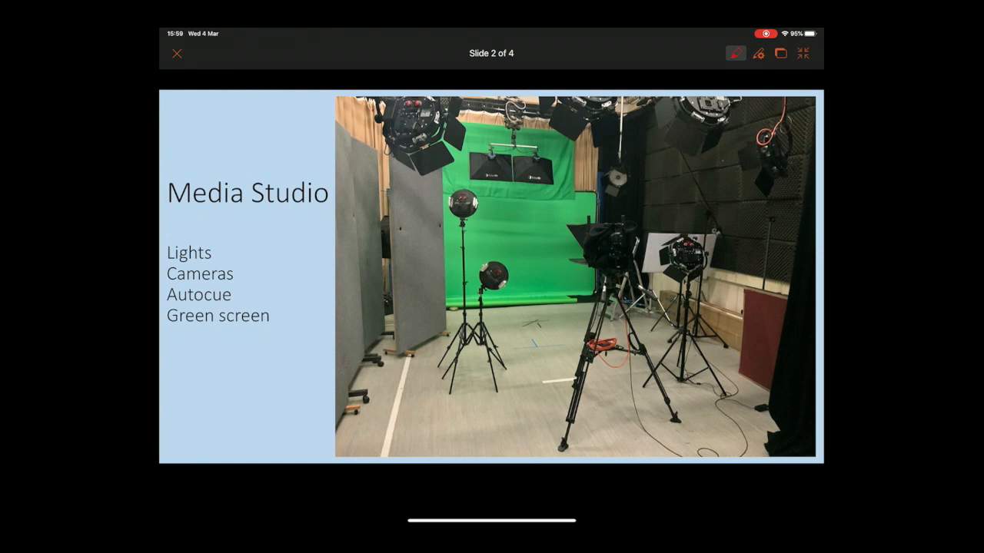
drag(167, 255, 217, 255)
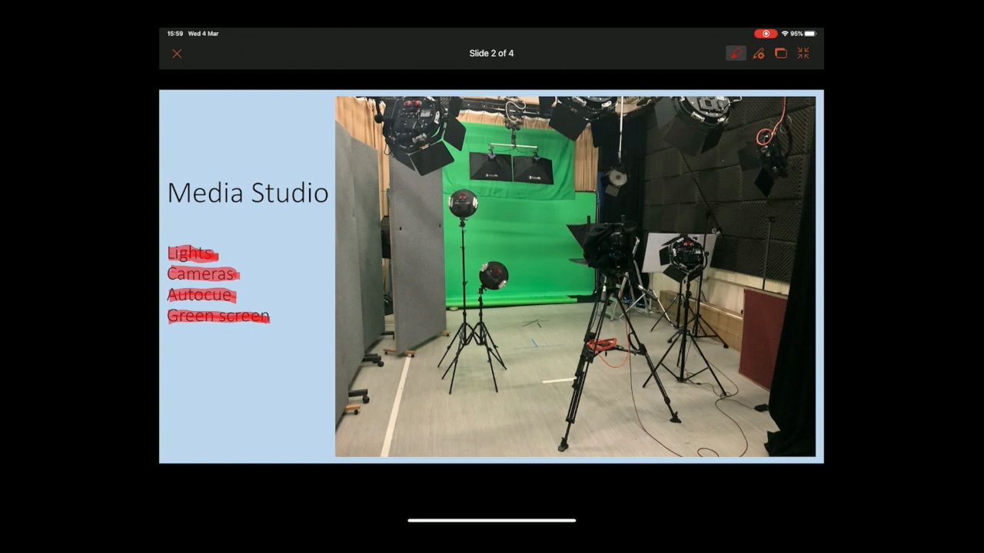
click(735, 53)
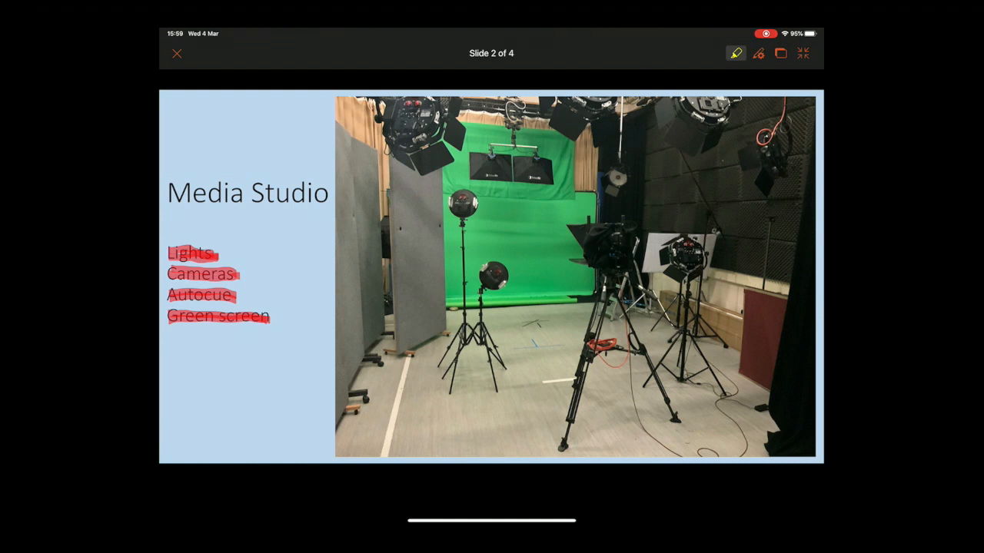
drag(476, 284, 507, 269)
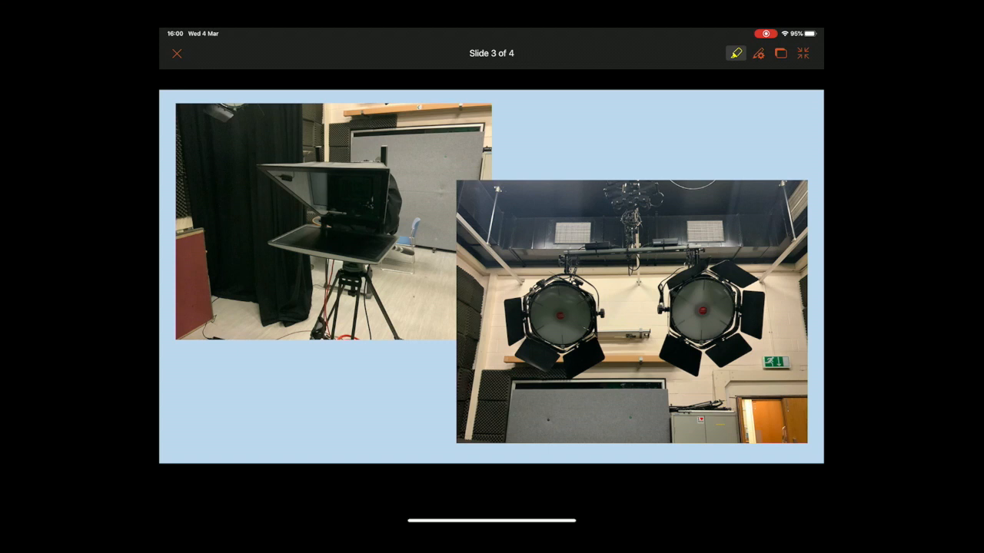
Draw green arrows, circles around the lights and the word 'auto' on slide 3
click(736, 53)
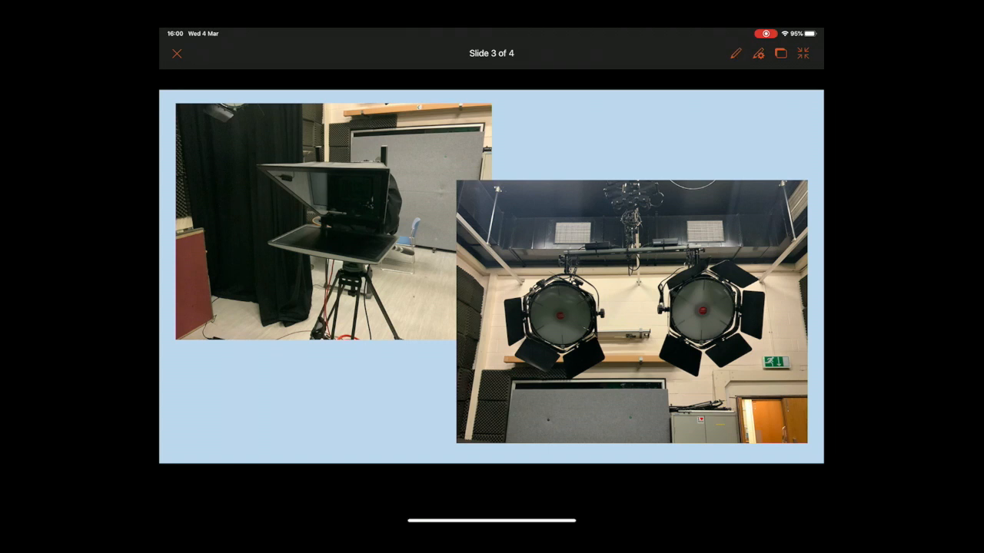
click(757, 53)
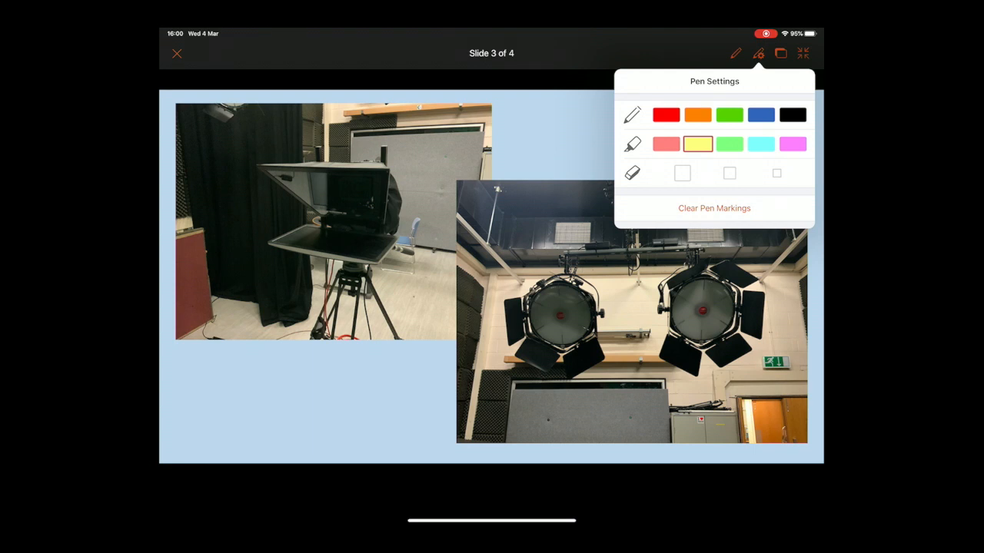
click(734, 53)
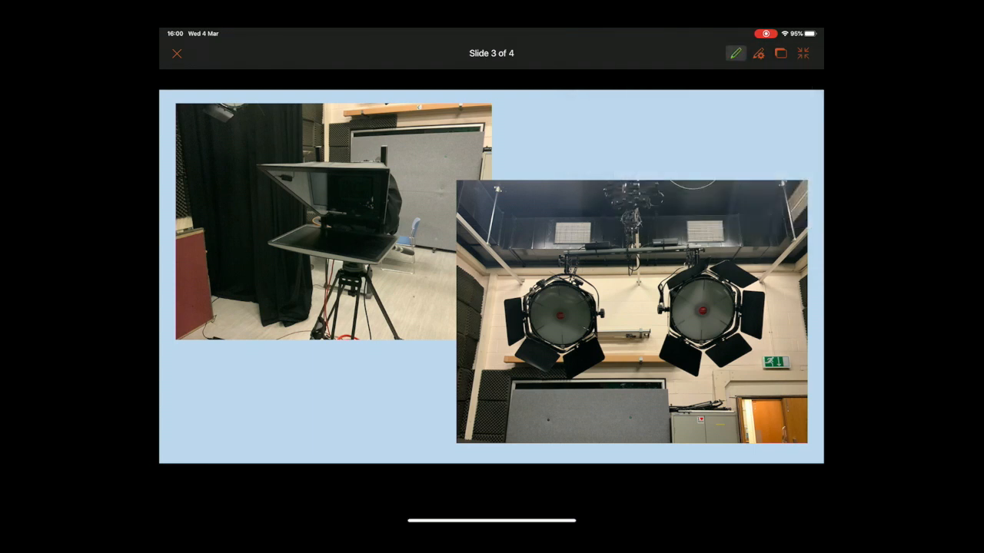
drag(346, 411, 499, 346)
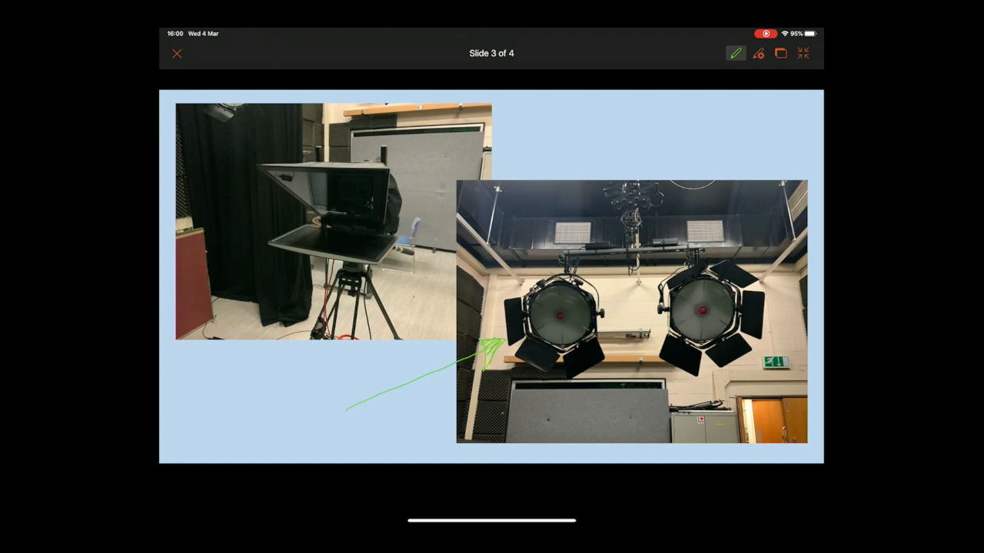
drag(504, 411, 657, 326)
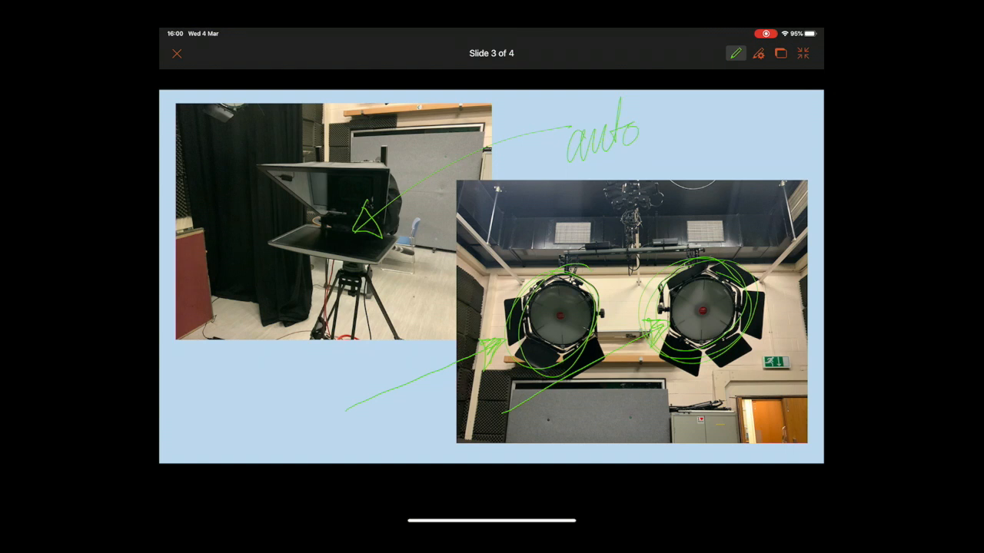
drag(645, 135, 703, 134)
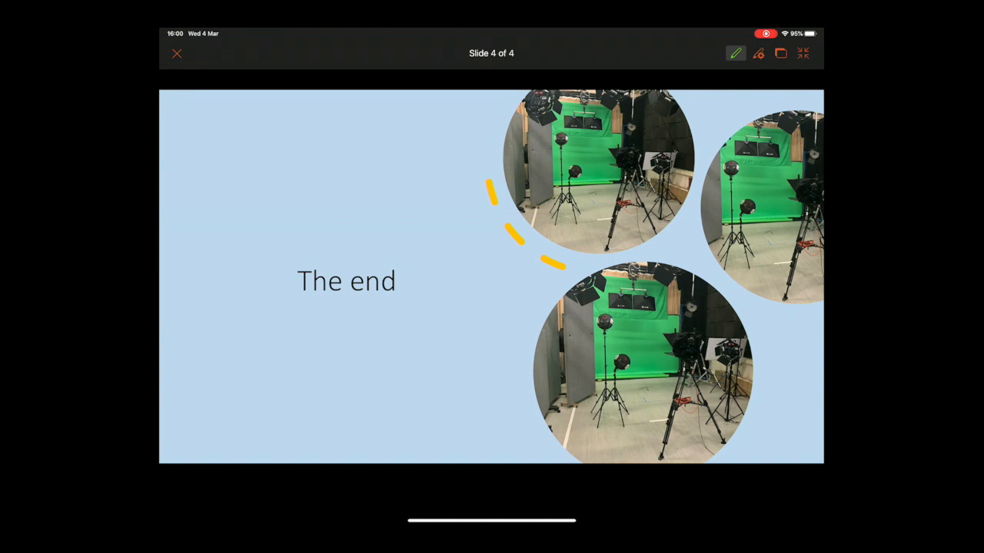
End the slideshow, stop the recording and return to the Home Screen
click(766, 33)
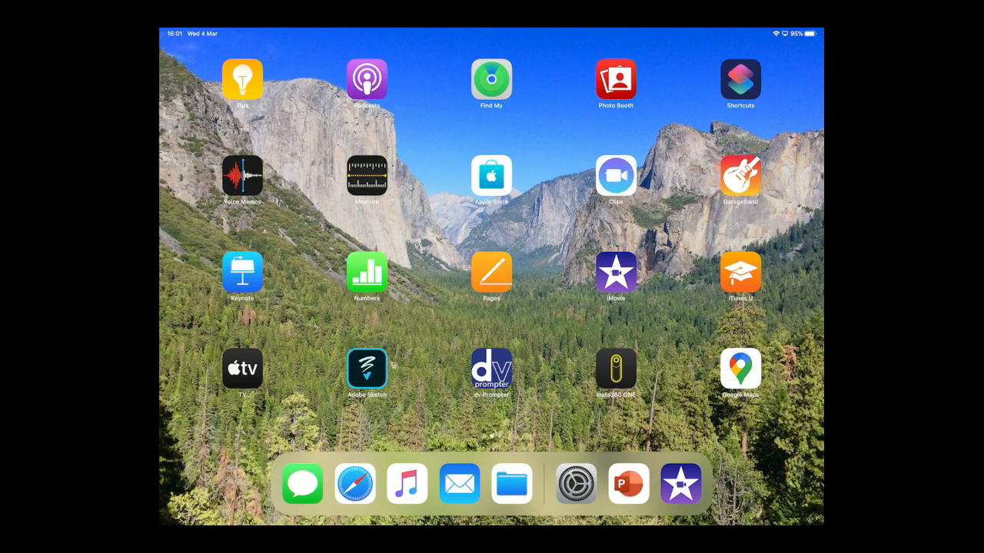
click(615, 272)
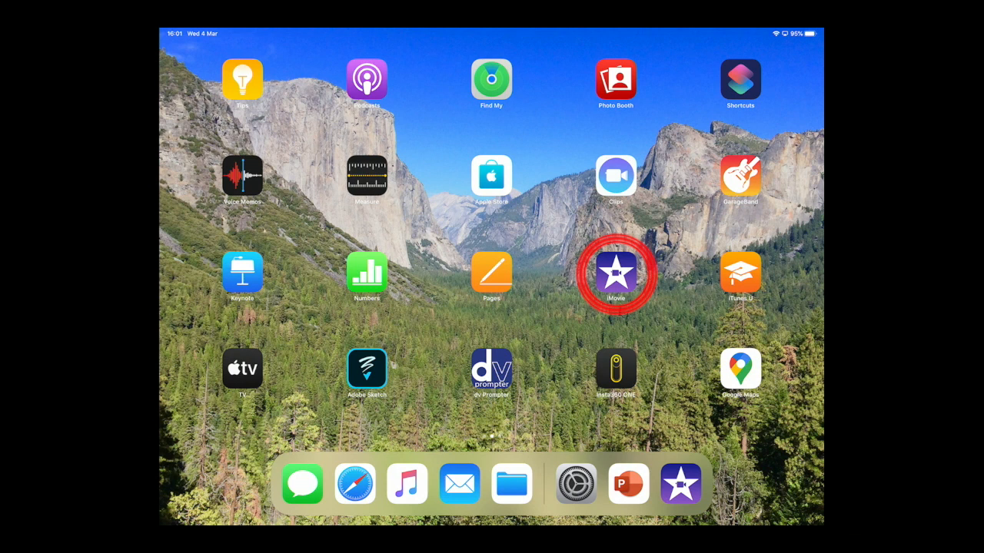
Launch iMovie and create a Movie project from today's screen recording clip
click(616, 273)
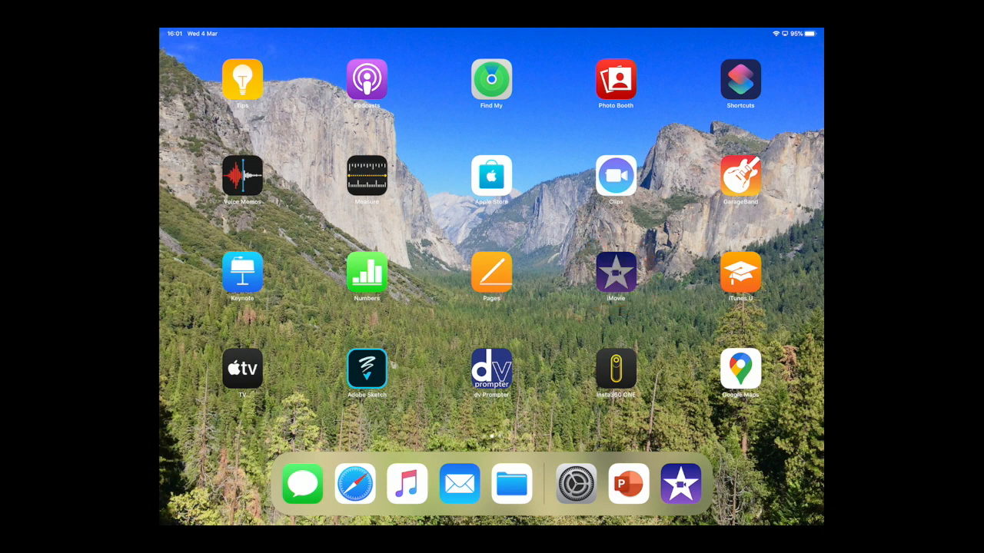
click(615, 273)
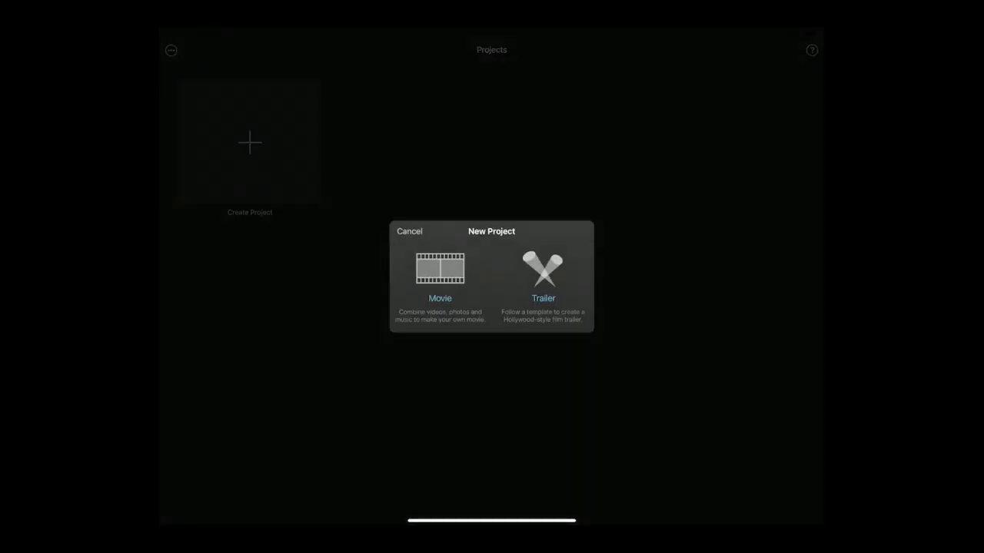
click(440, 276)
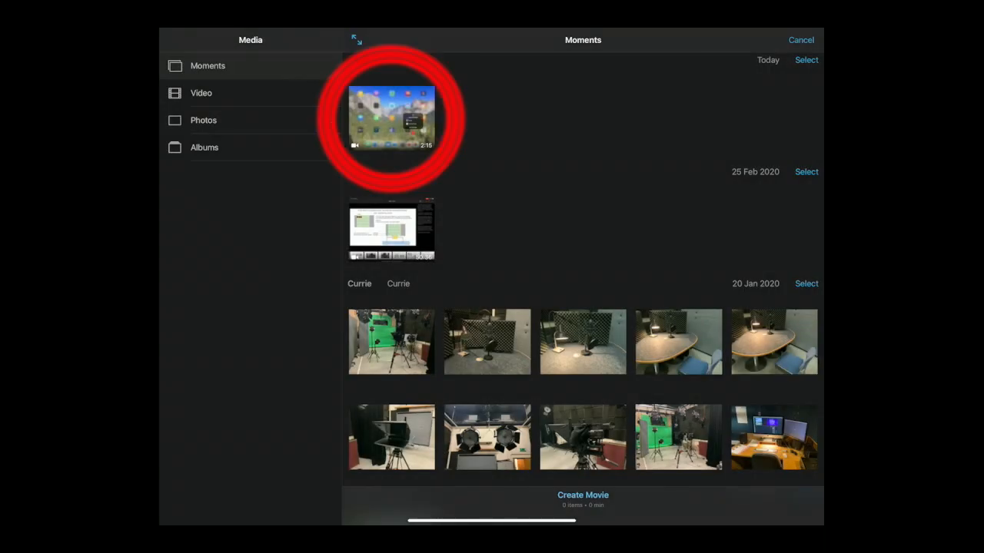
click(392, 116)
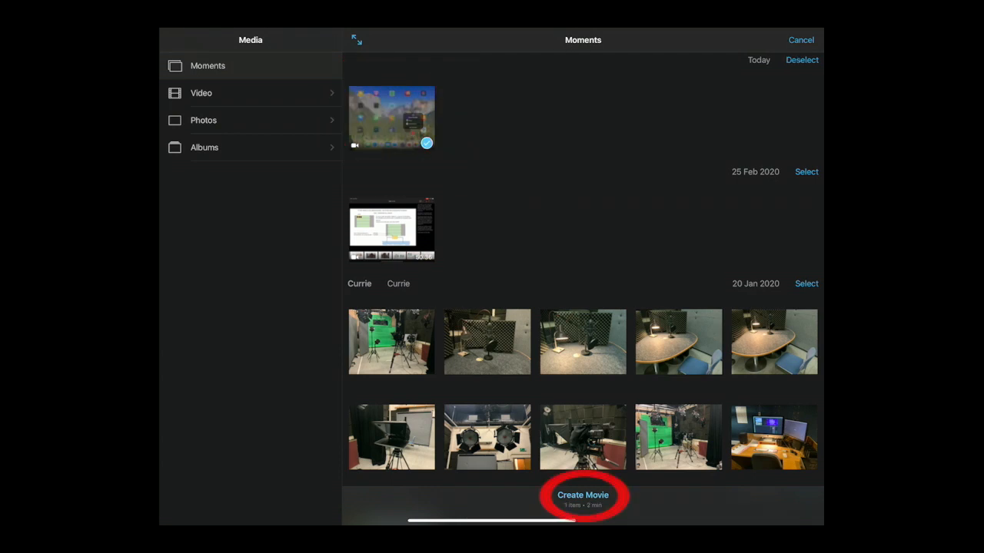
click(583, 495)
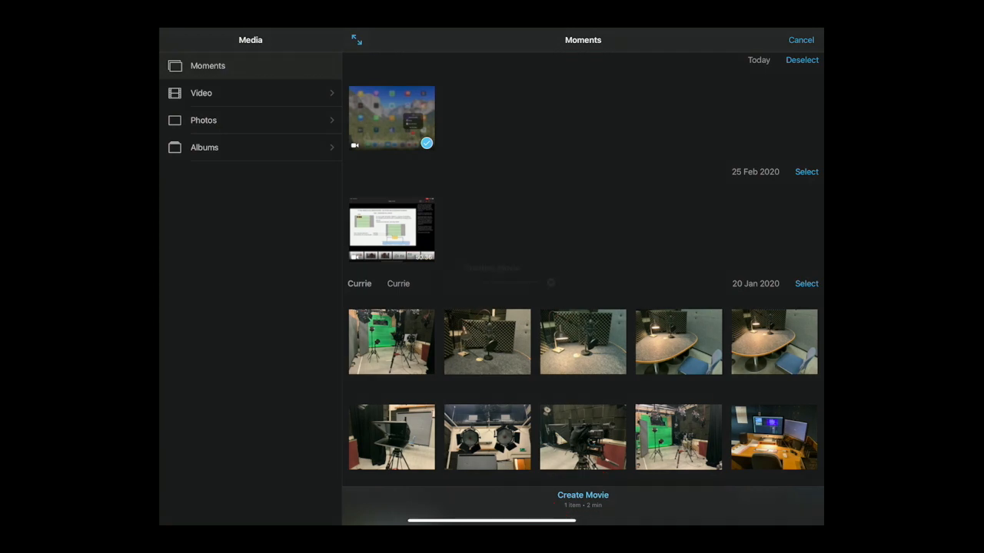
click(582, 495)
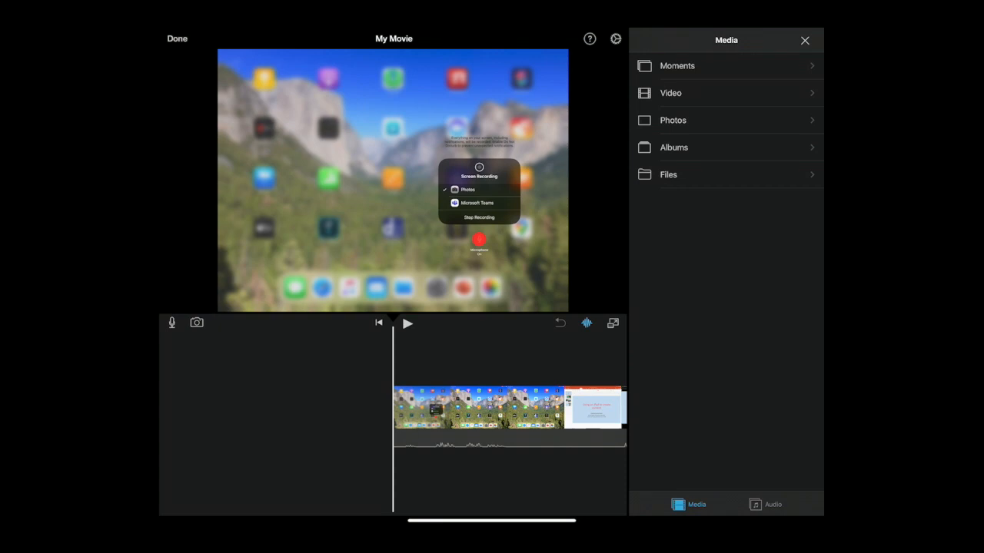
Trim the clip to 1:41.5 so it ends on The end slide, back on the project page
click(507, 407)
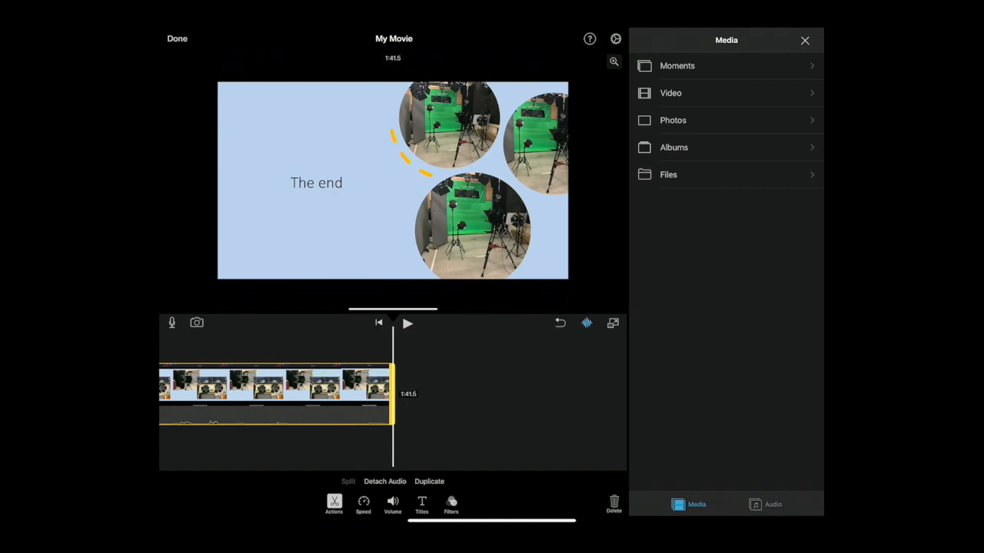
click(177, 39)
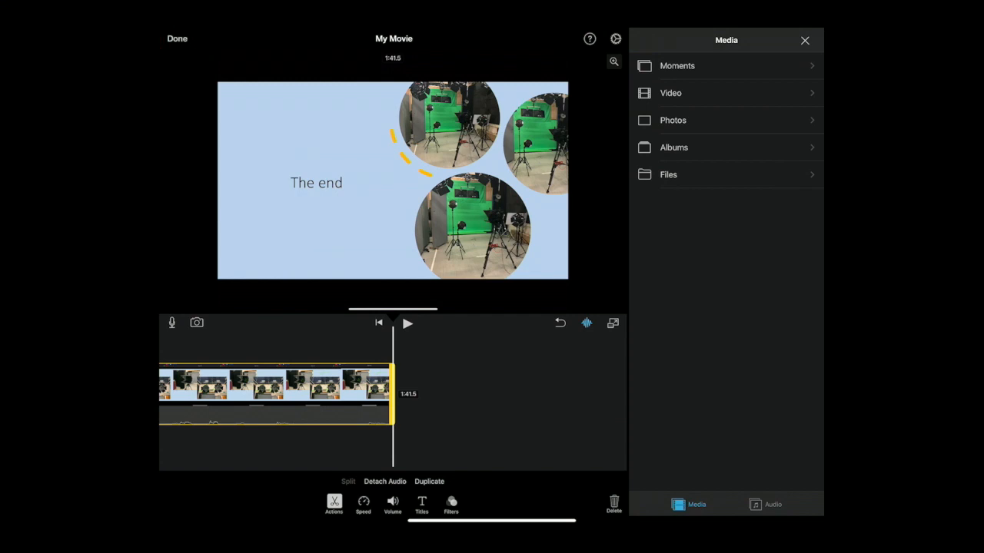
click(177, 38)
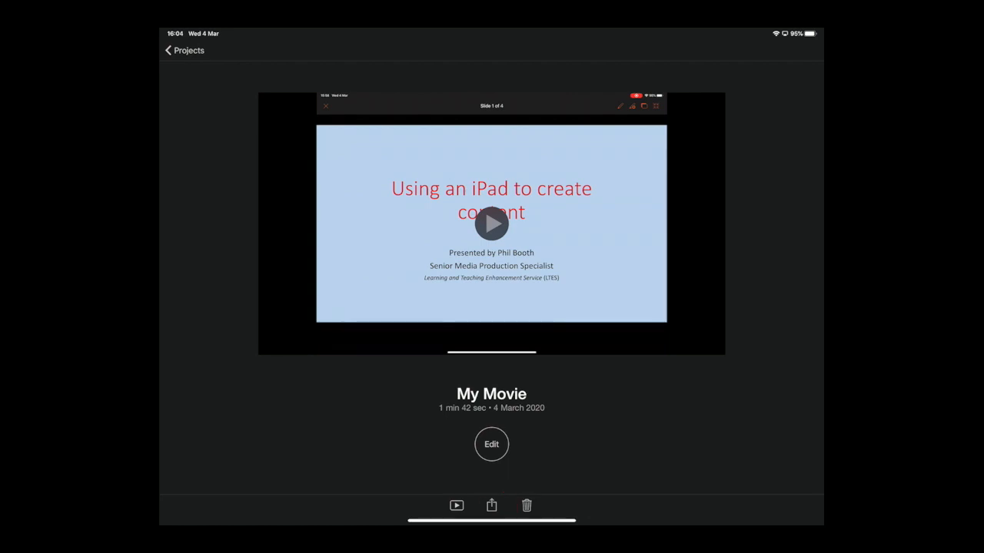
Save My Movie as a video at HD 720p from the Share menu
click(492, 505)
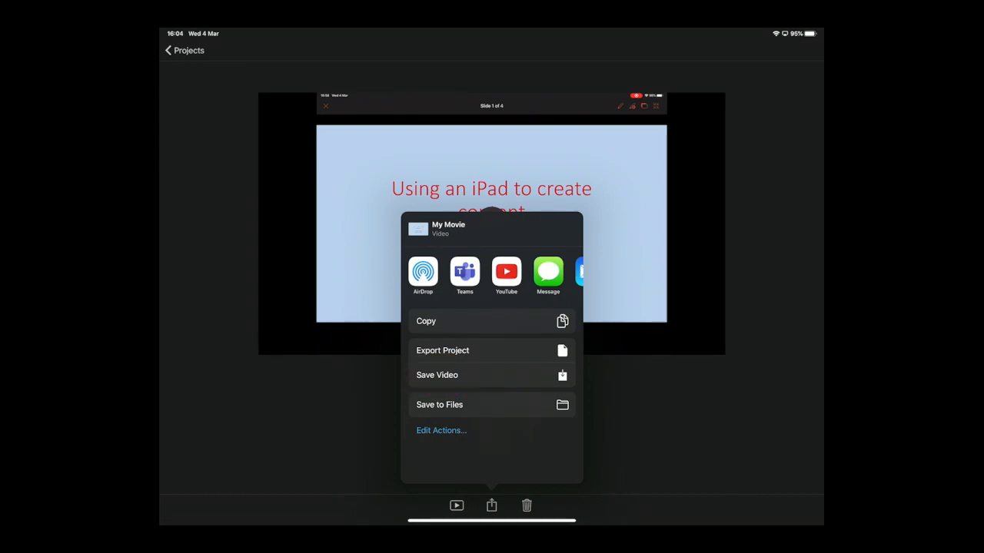
click(437, 375)
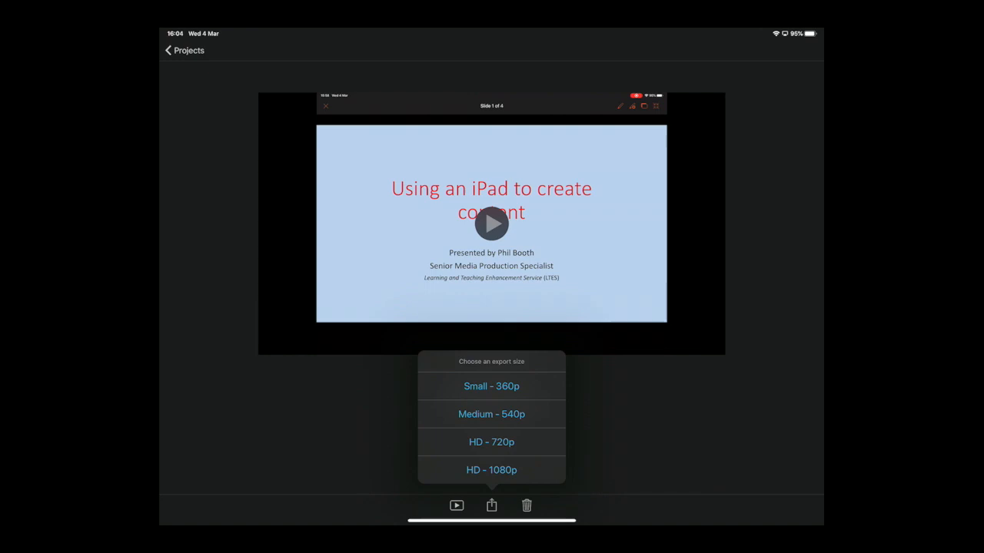
click(491, 442)
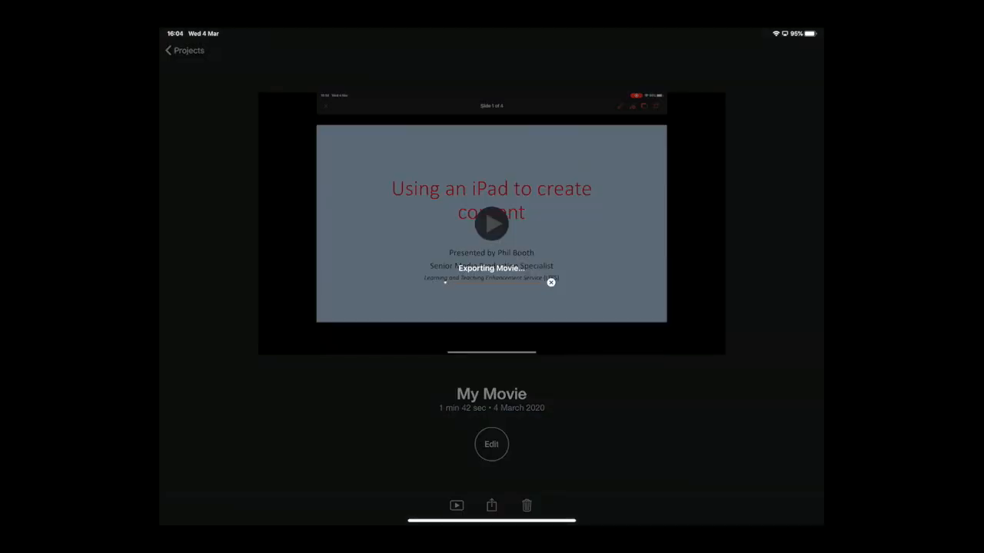